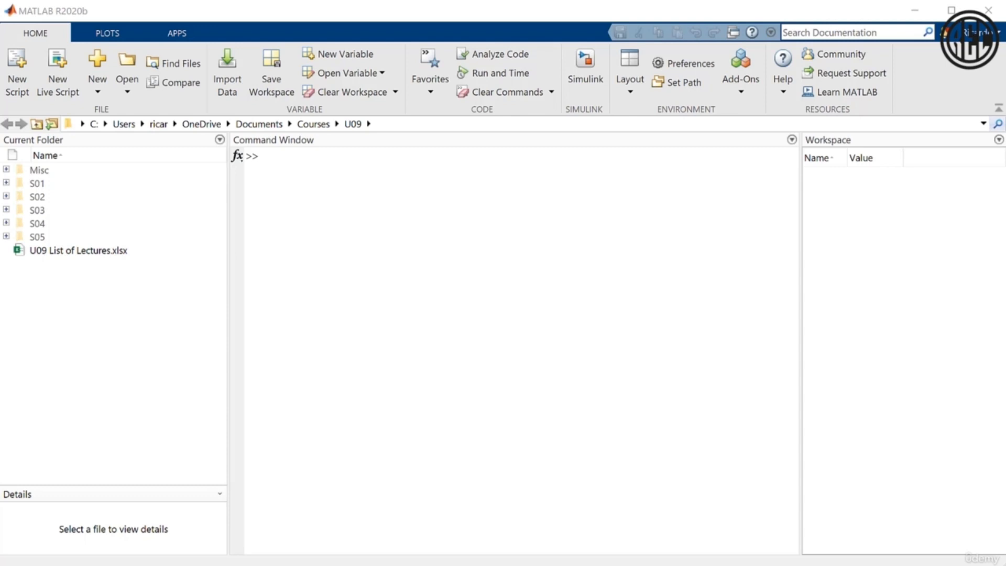
Enter uppercase SIMULINK at the prompt to trigger the case-sensitive error suggesting simulink
{"action": "left_click", "coordinate": [439, 176]}
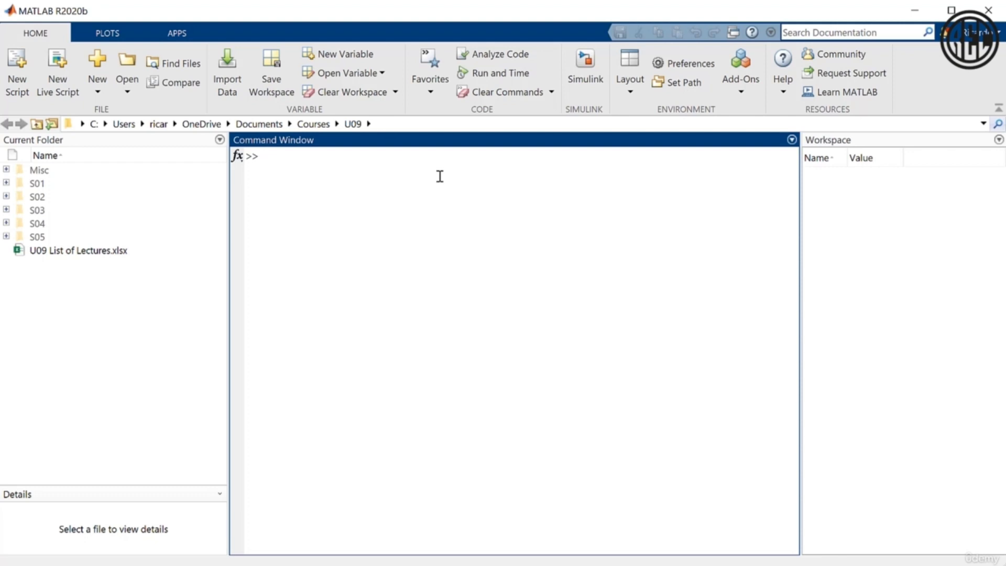
{"action": "left_click", "coordinate": [263, 156]}
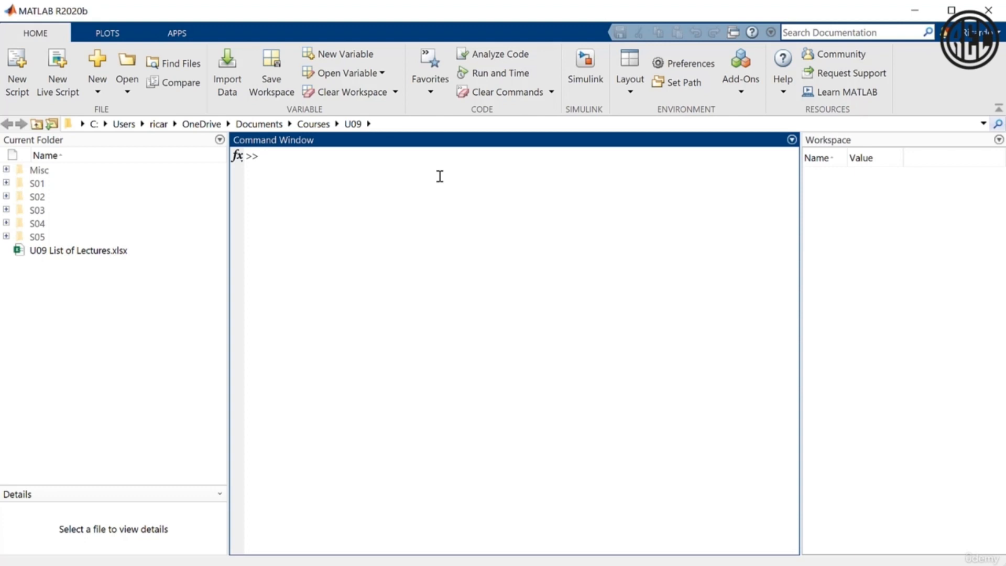
{"action": "type", "text": "SI"}
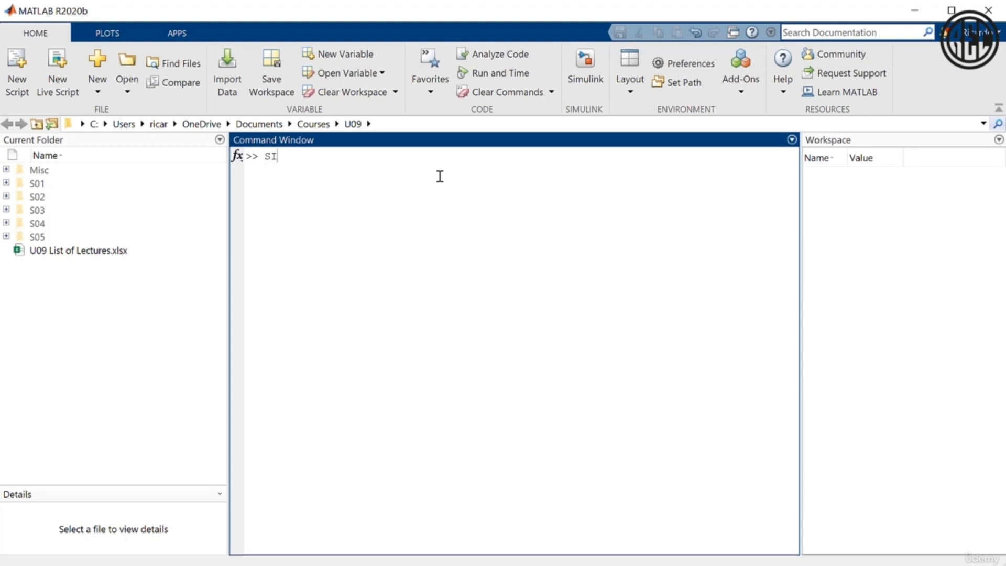
{"action": "type", "text": "MULINK"}
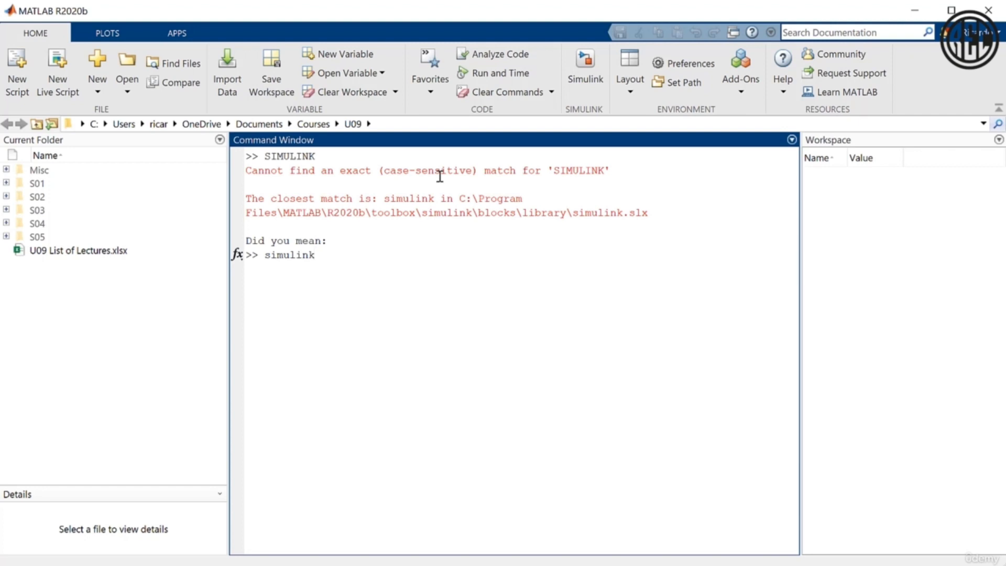
{"action": "mouse_move", "coordinate": [413, 289]}
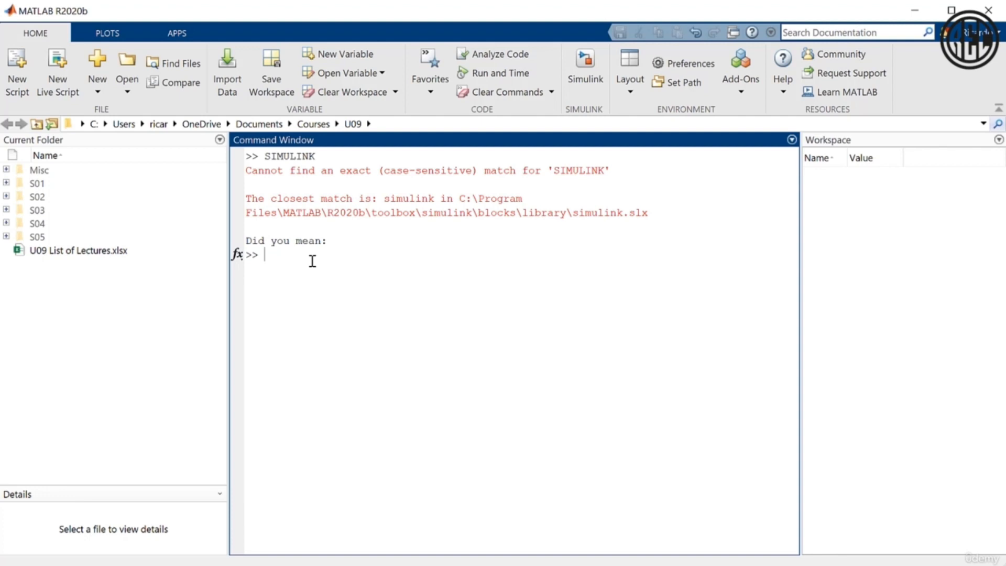
Assign x=2 so its value is echoed in the command window
{"action": "type", "text": "X=2"}
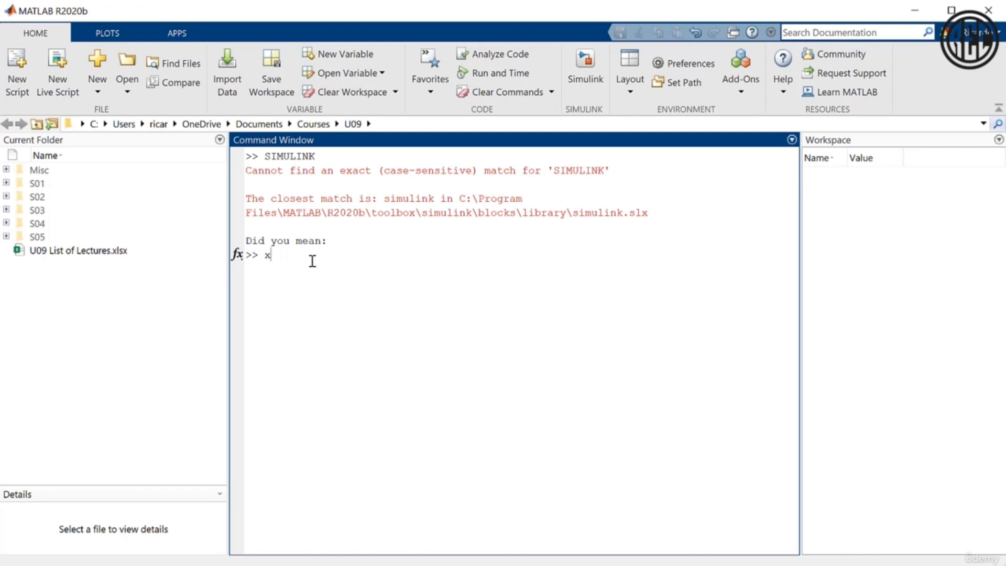
{"action": "type", "text": "=2"}
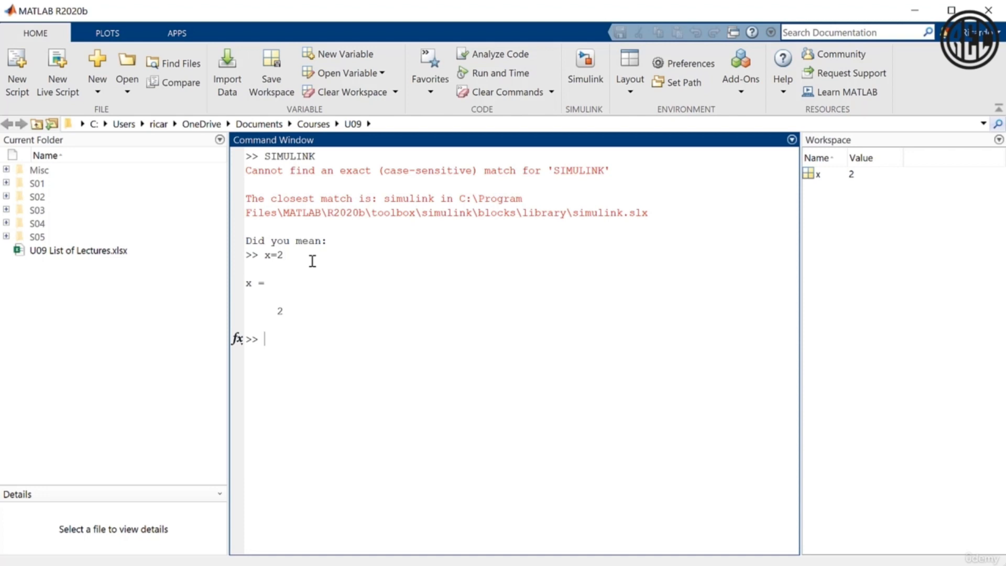
Reassign x to 3 silently with x=3; so the workspace shows x = 3
{"action": "double_click", "coordinate": [257, 283]}
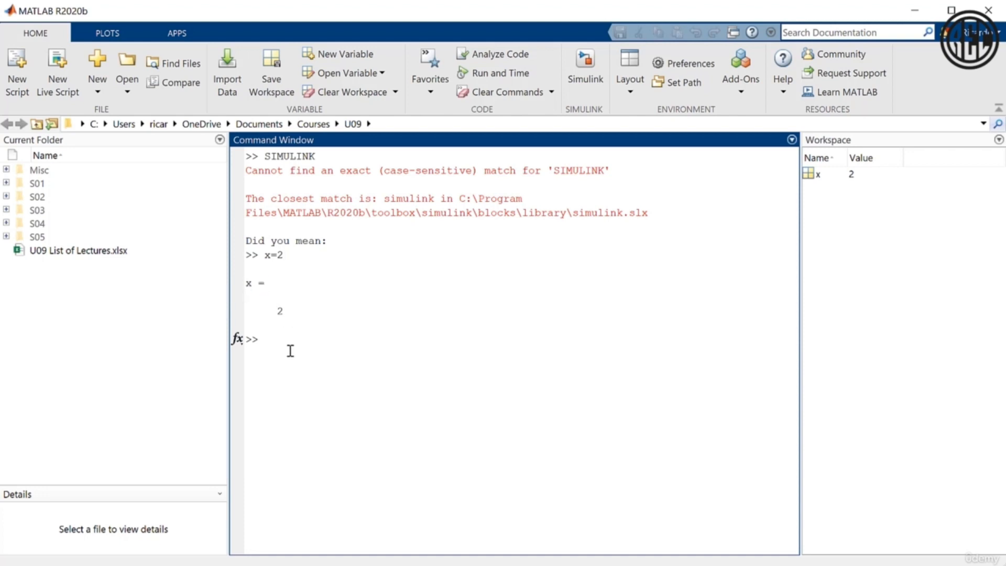
{"action": "type", "text": "x="}
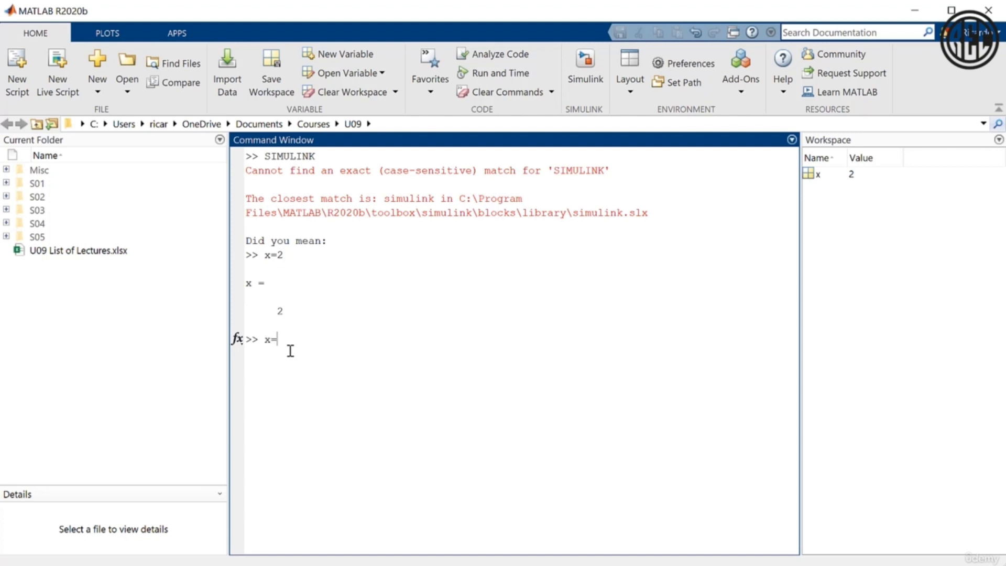
{"action": "type", "text": "2;"}
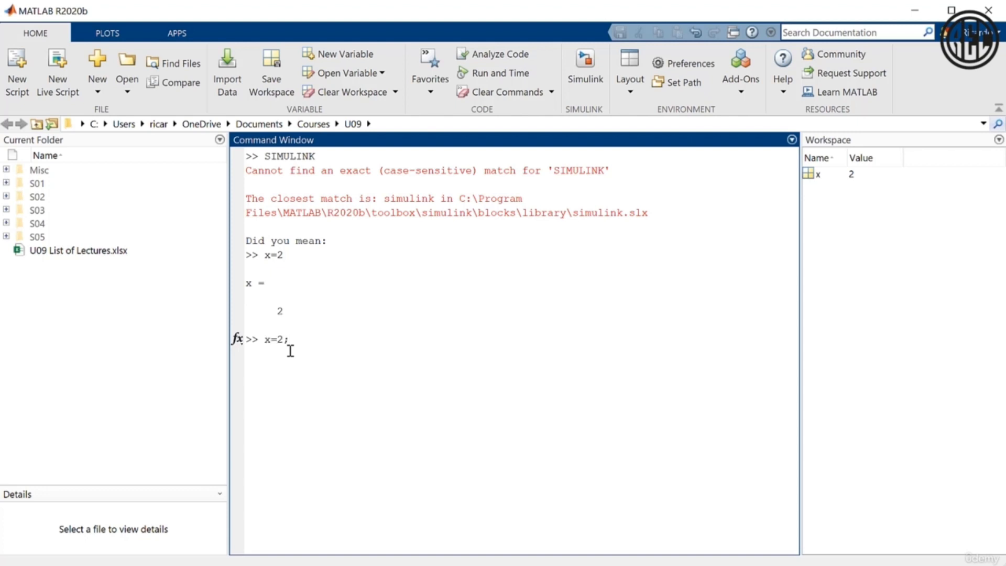
{"action": "key", "text": "BackSpace"}
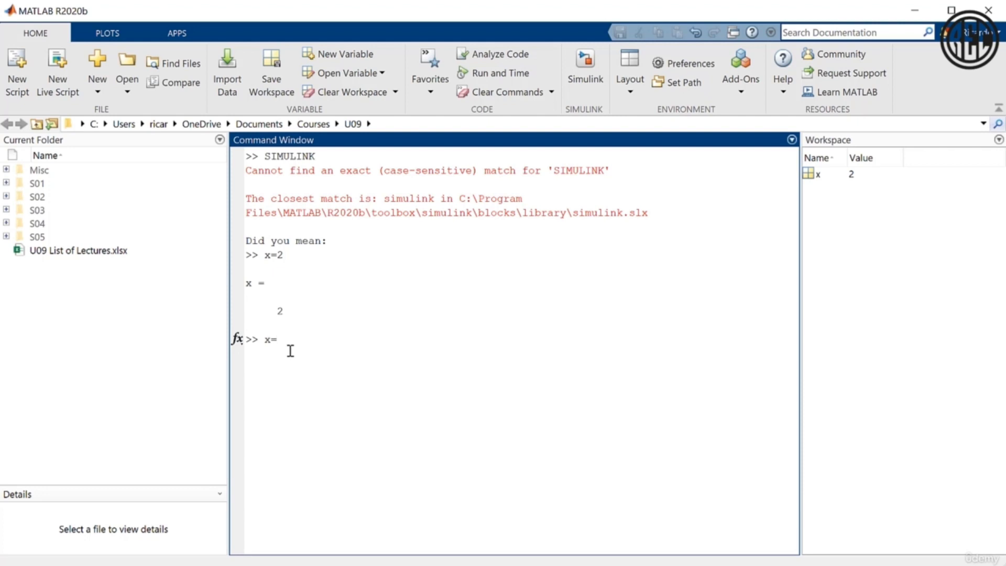
{"action": "type", "text": "3;"}
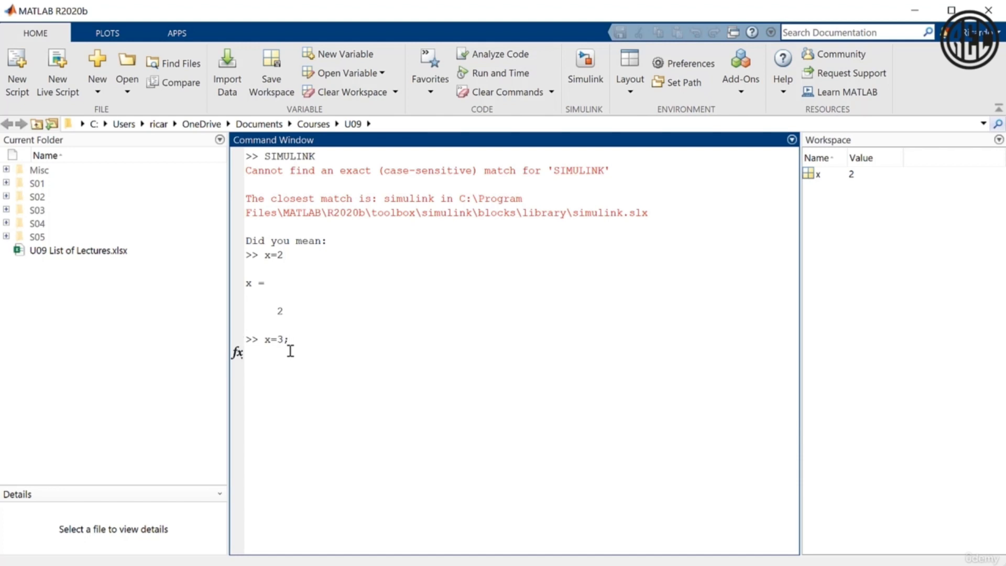
{"action": "key", "text": "Enter"}
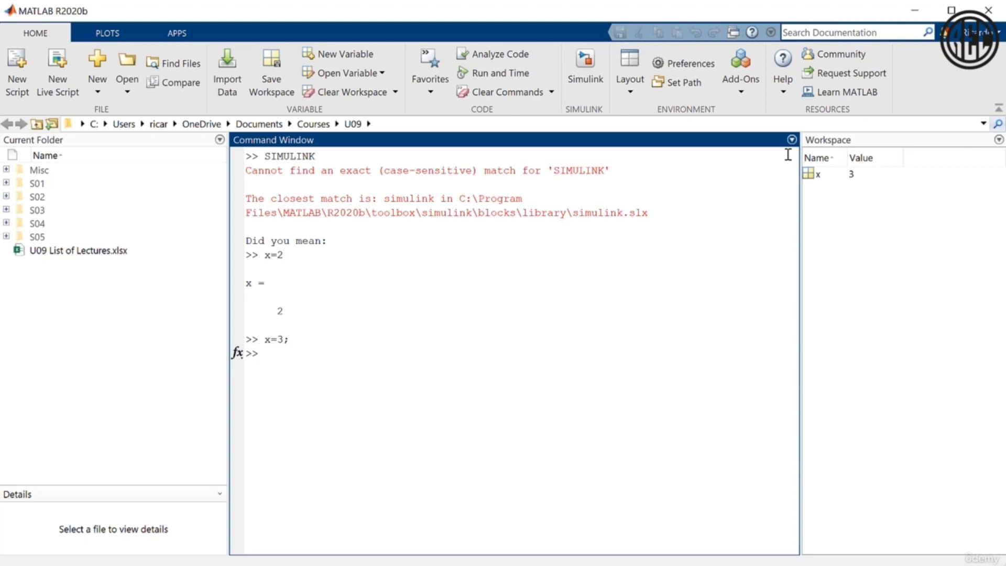
{"action": "mouse_move", "coordinate": [855, 182]}
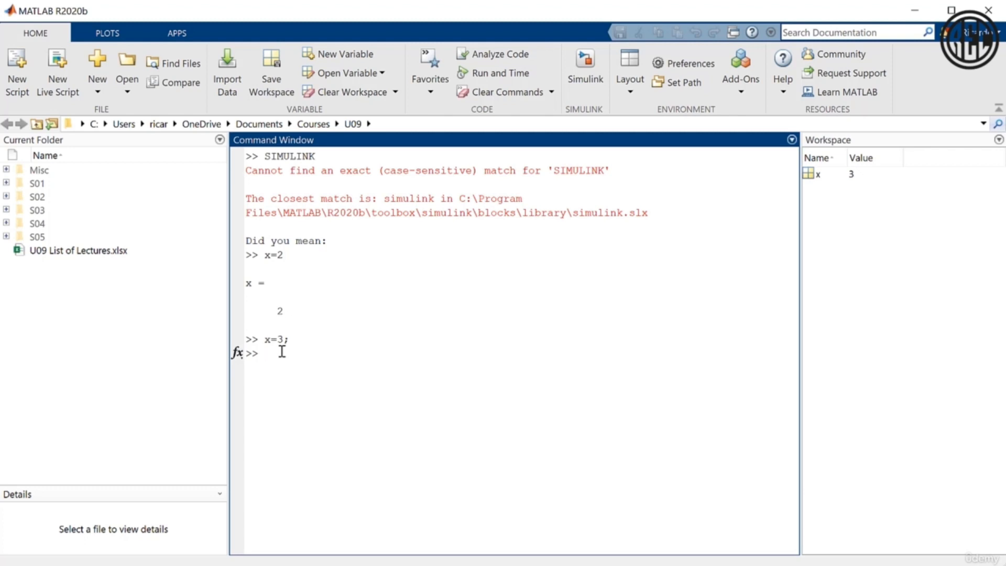
Create y as the 1x101 vector 0:1:100 with a silent y=0:1:100; command
{"action": "type", "text": "y"}
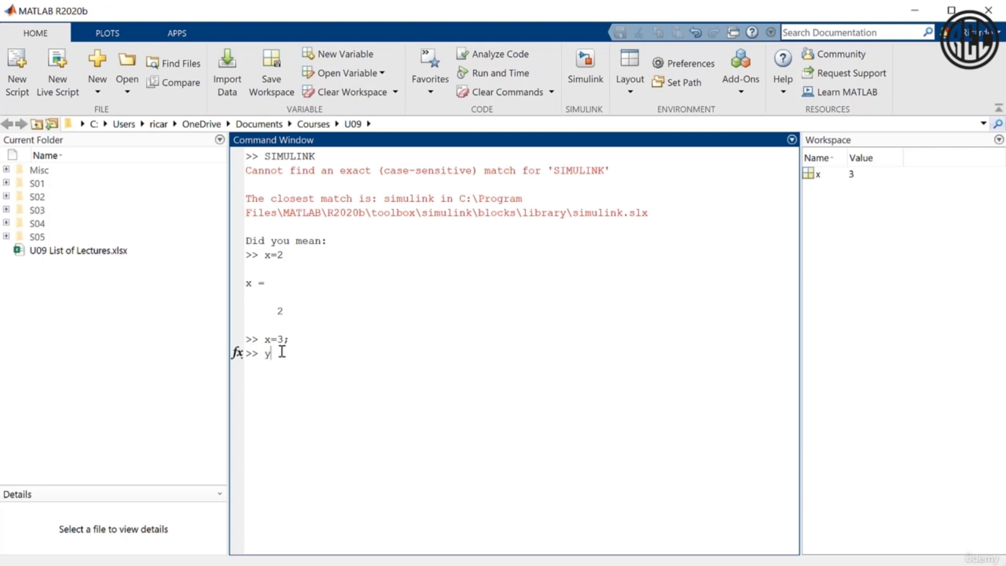
{"action": "type", "text": "="}
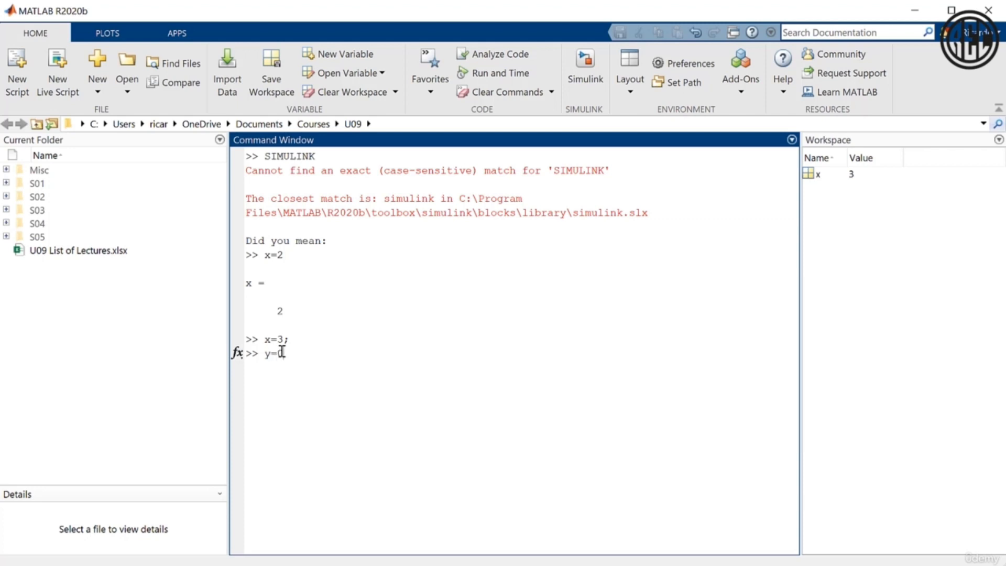
{"action": "type", "text": "0:"}
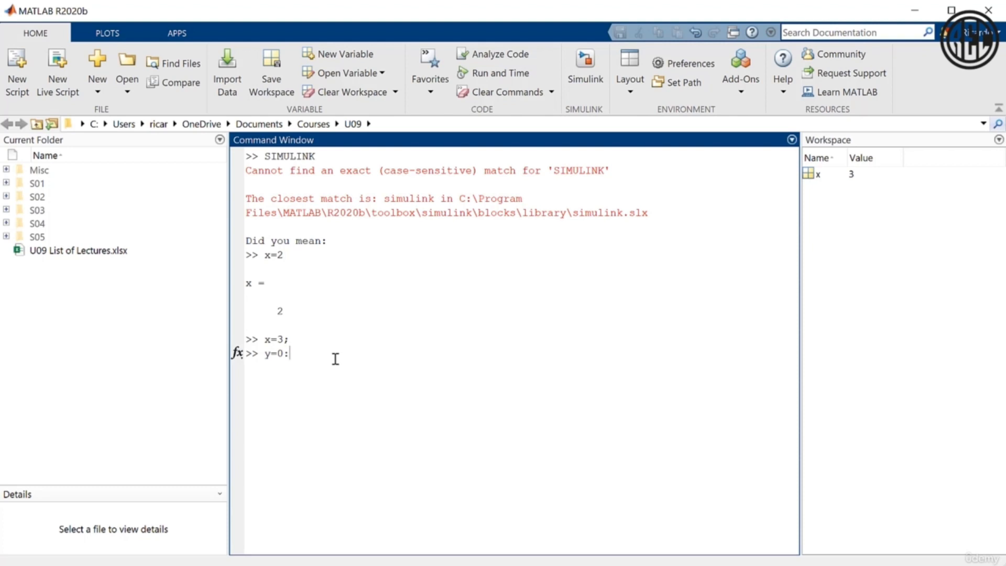
{"action": "type", "text": "1:10"}
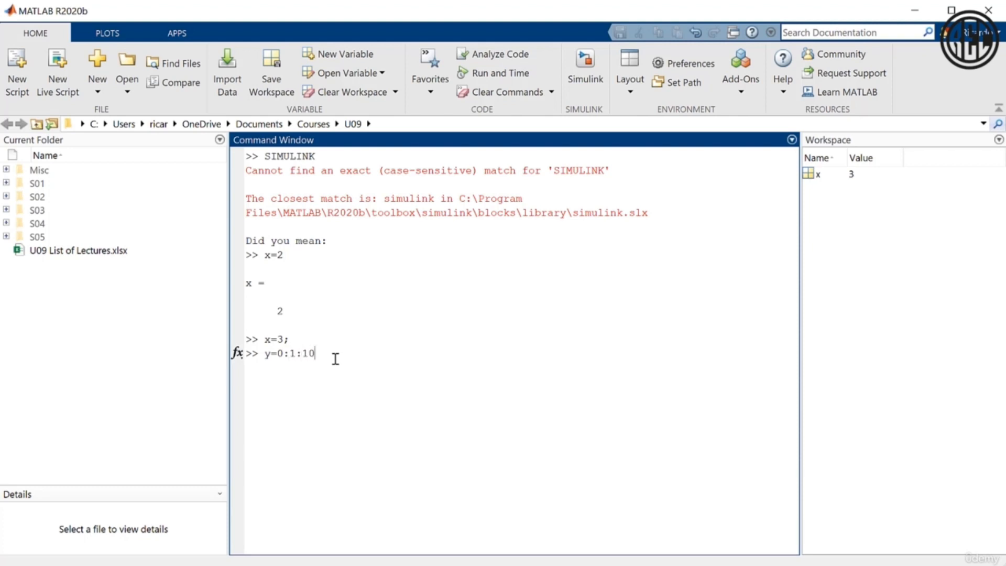
{"action": "type", "text": "00;"}
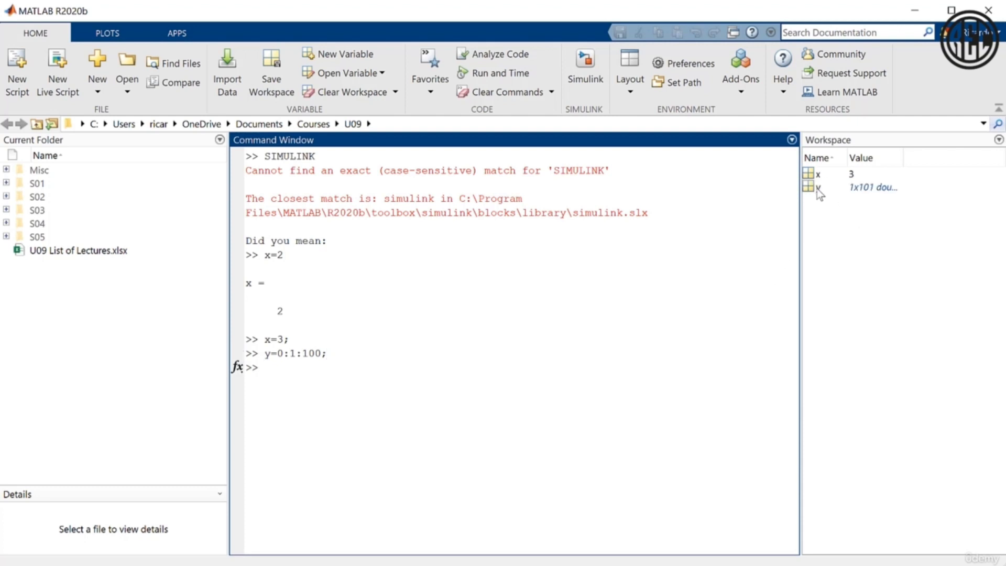
{"action": "mouse_move", "coordinate": [818, 188]}
{"action": "type", "text": "y=0:1:100"}
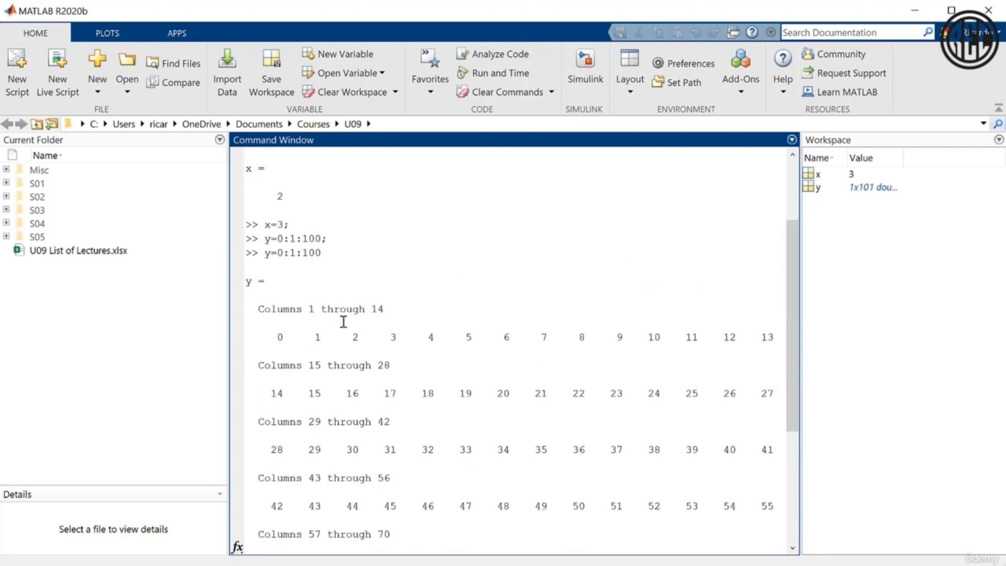
{"action": "scroll", "scroll_direction": "down", "scroll_amount": 3}
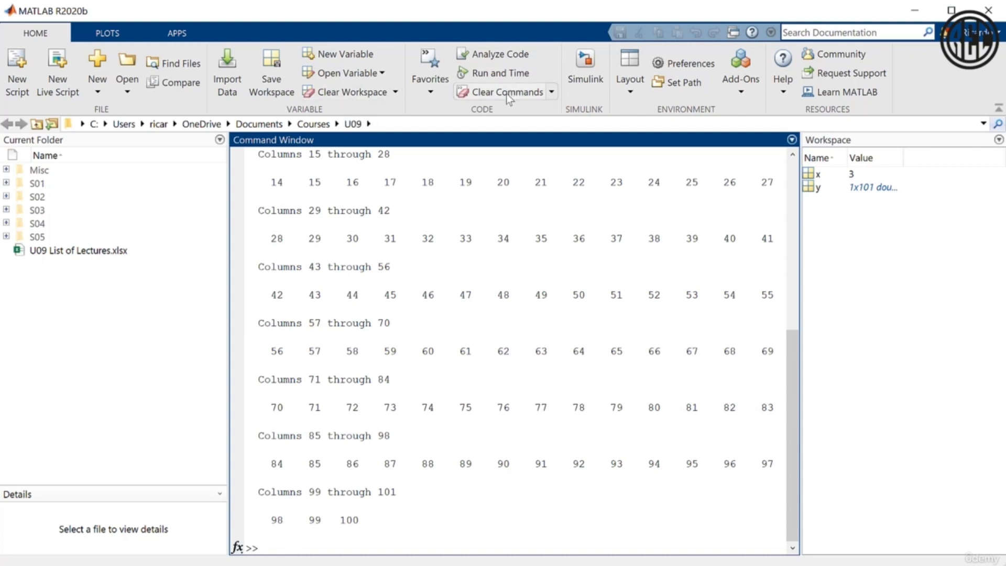
Clear the command window output via Clear Commands, keeping x and y in the workspace
{"action": "left_click", "coordinate": [504, 92]}
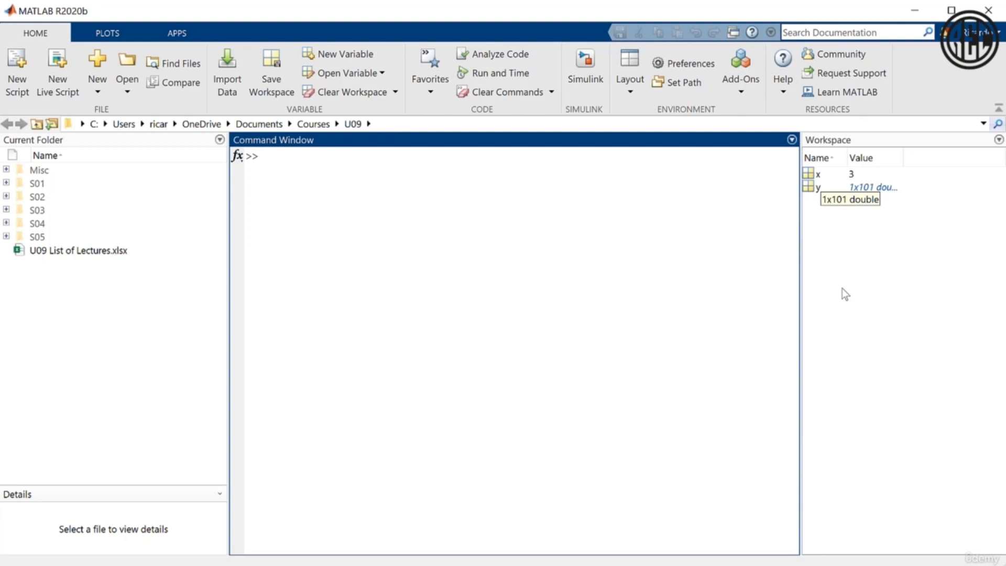
{"action": "left_click", "coordinate": [308, 217]}
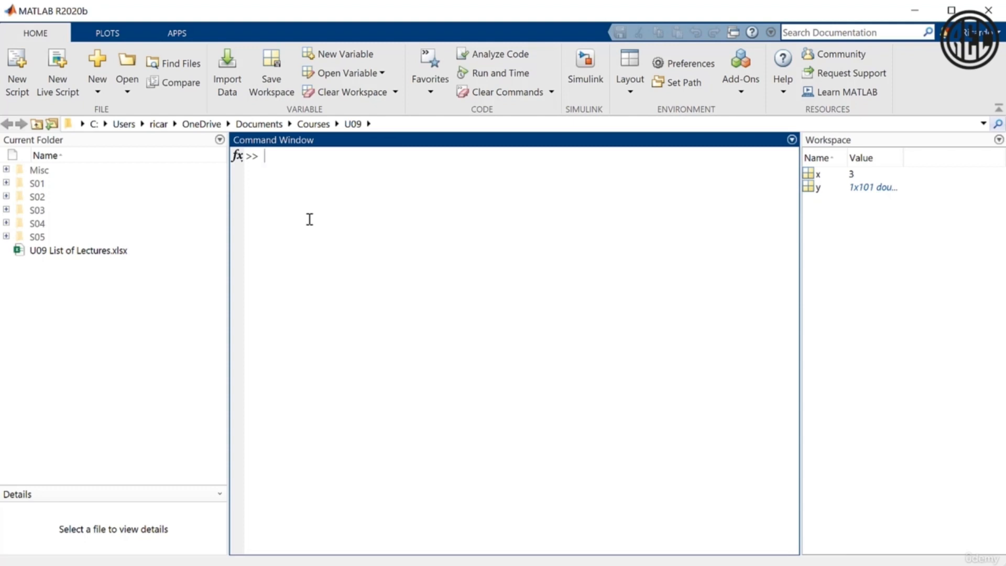
Recall the y definition from history and rerun it as y=0:1:200; giving a 1x201 vector
{"action": "type", "text": "y=0:1:100;"}
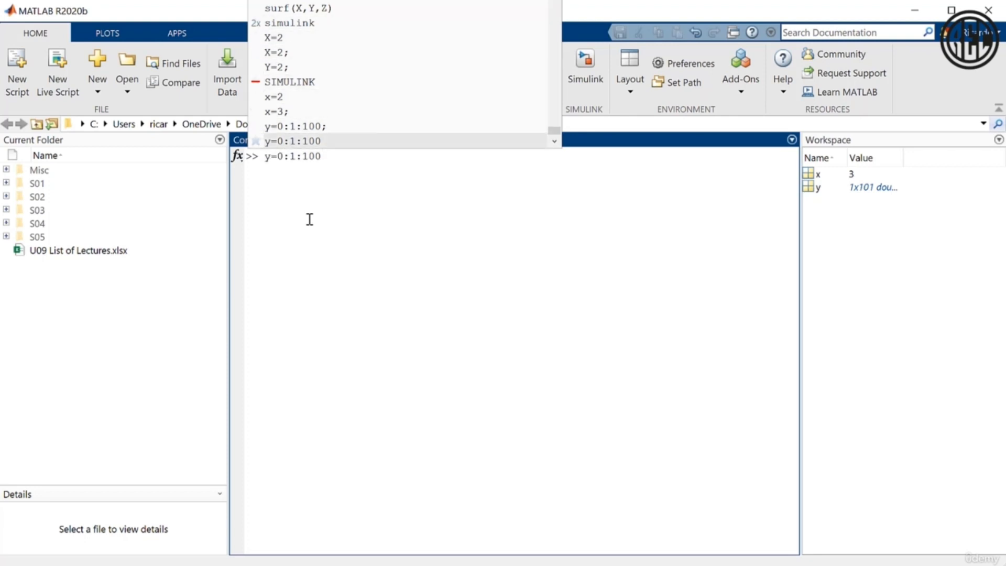
{"action": "type", "text": ";"}
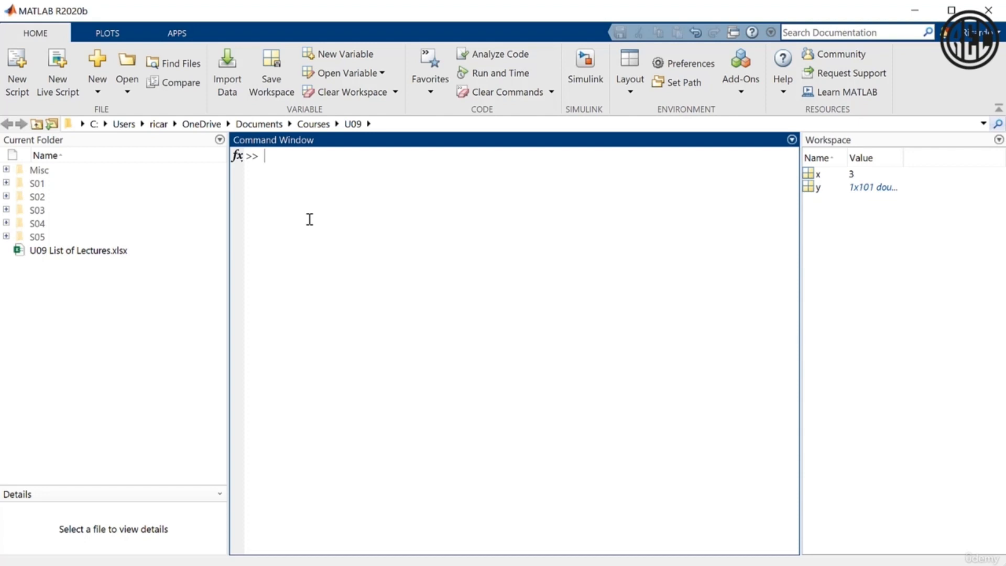
{"action": "type", "text": "y=0:1:100"}
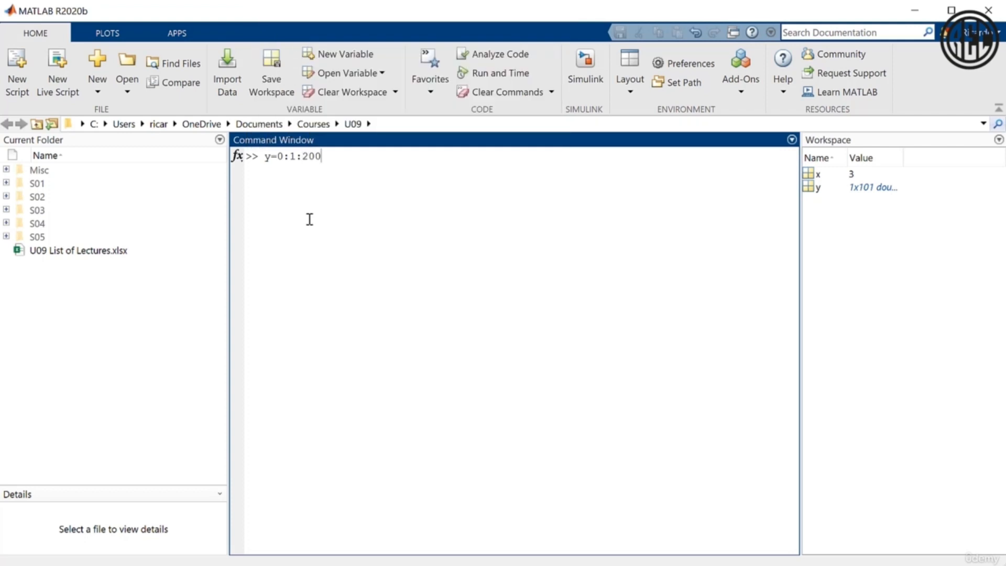
{"action": "type", "text": ";"}
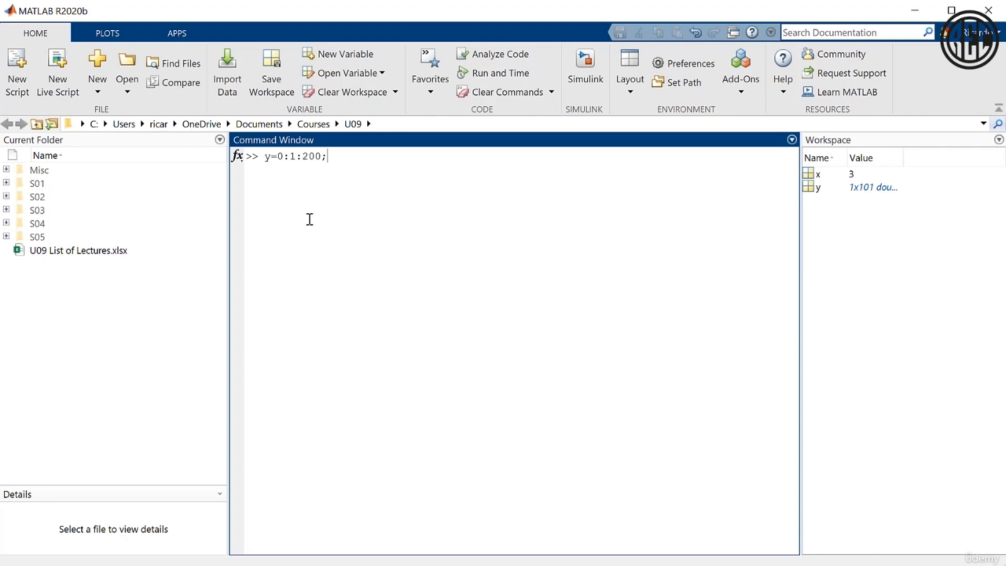
{"action": "key", "text": "enter"}
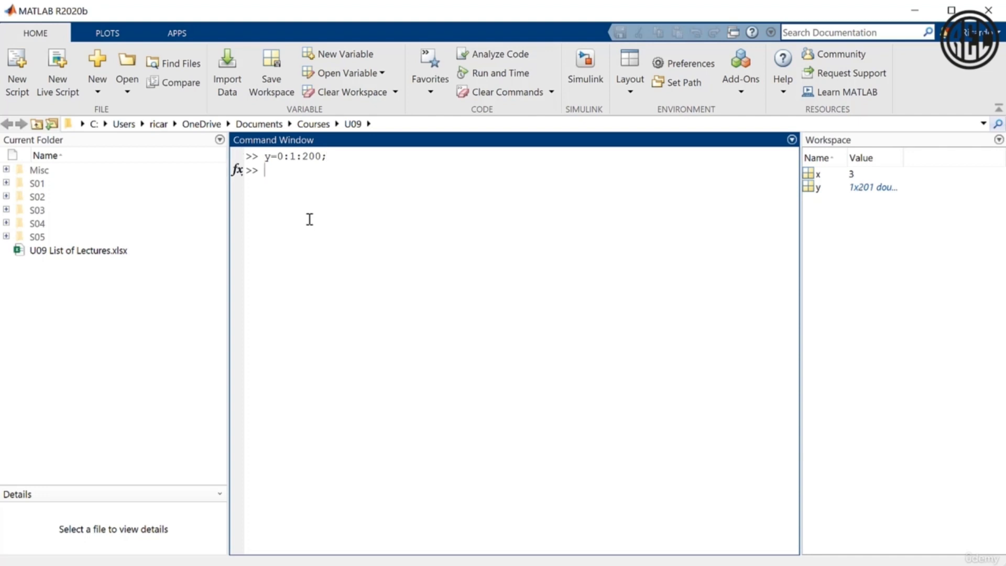